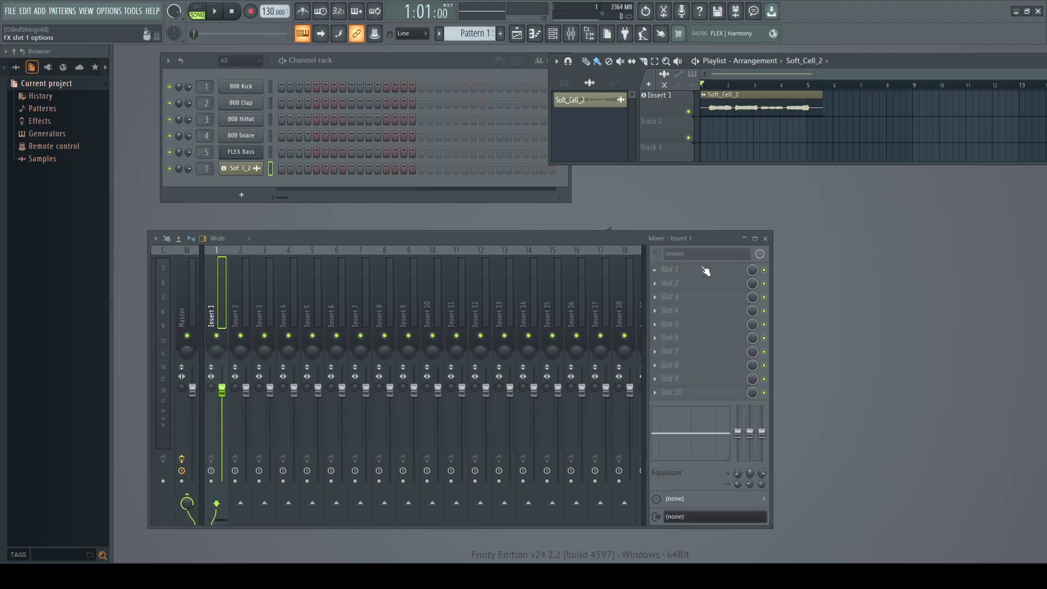
mouse_move(685, 273)
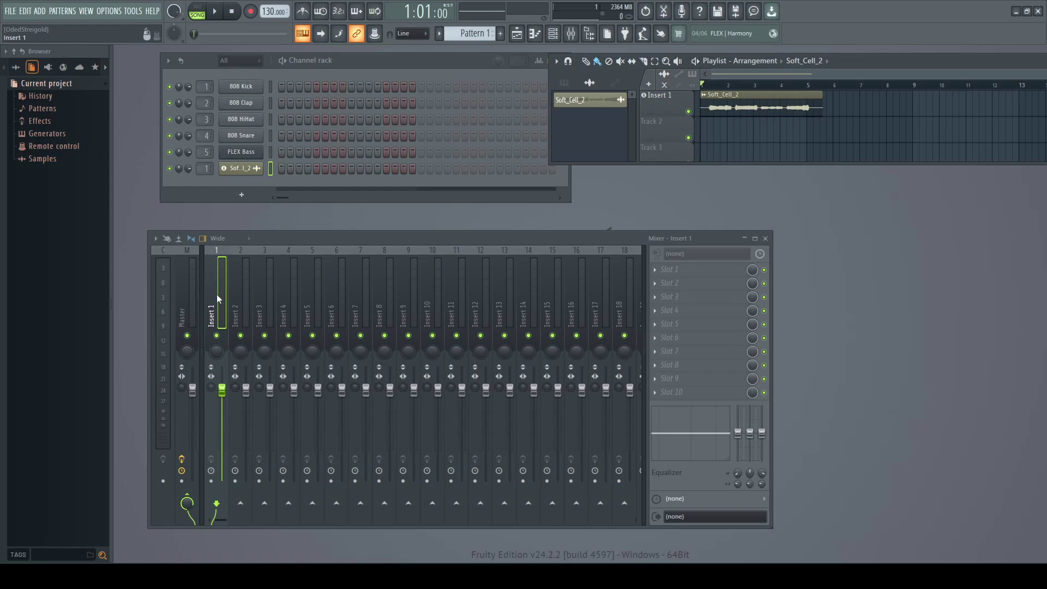
mouse_move(694, 272)
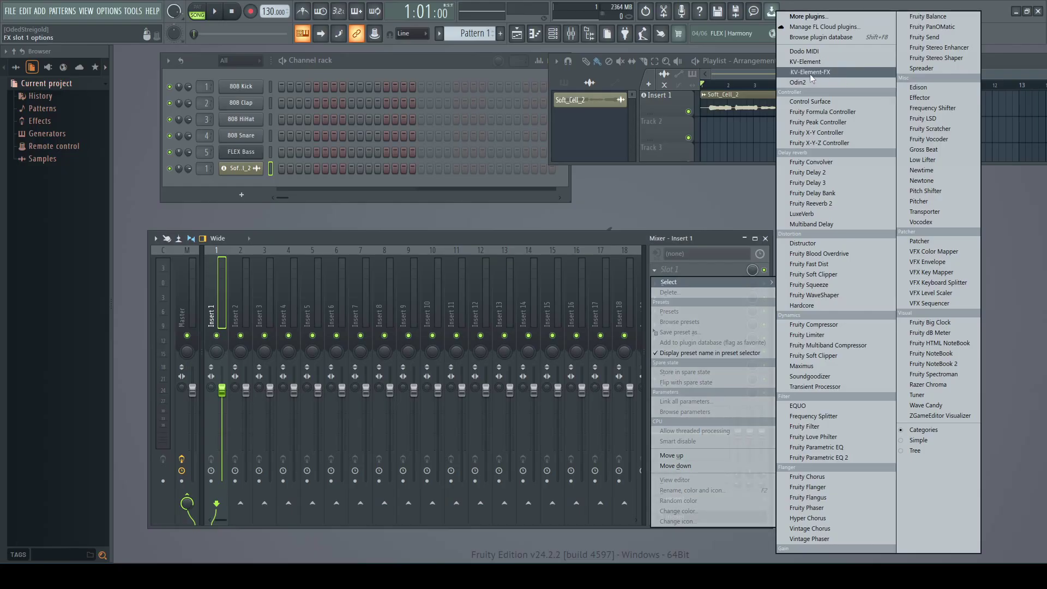
Load KV-Element-FX into the first effect slot and move its Audio Out node lower.
click(808, 72)
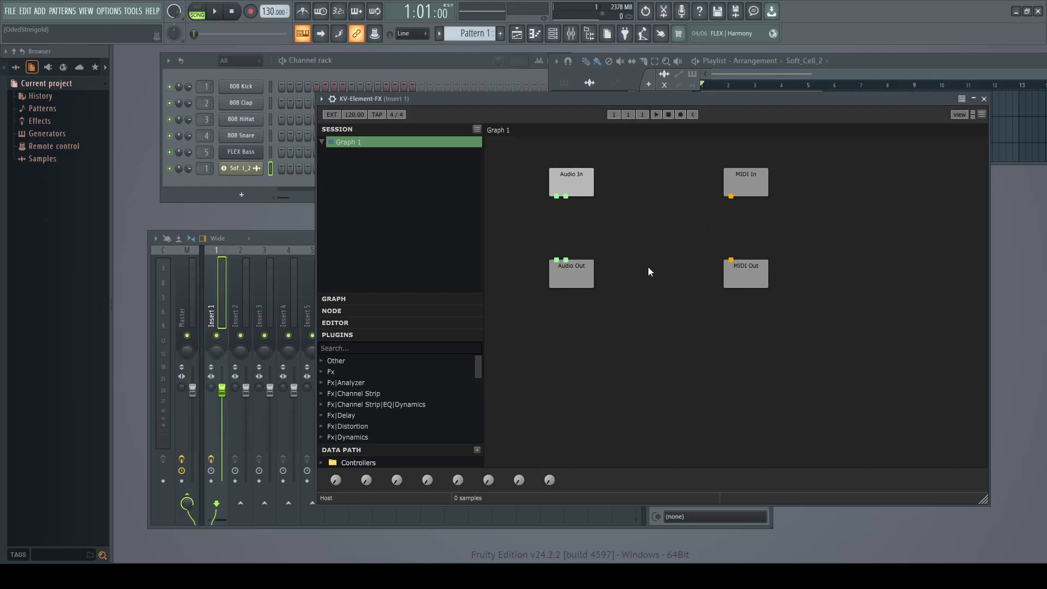
drag(570, 273, 576, 358)
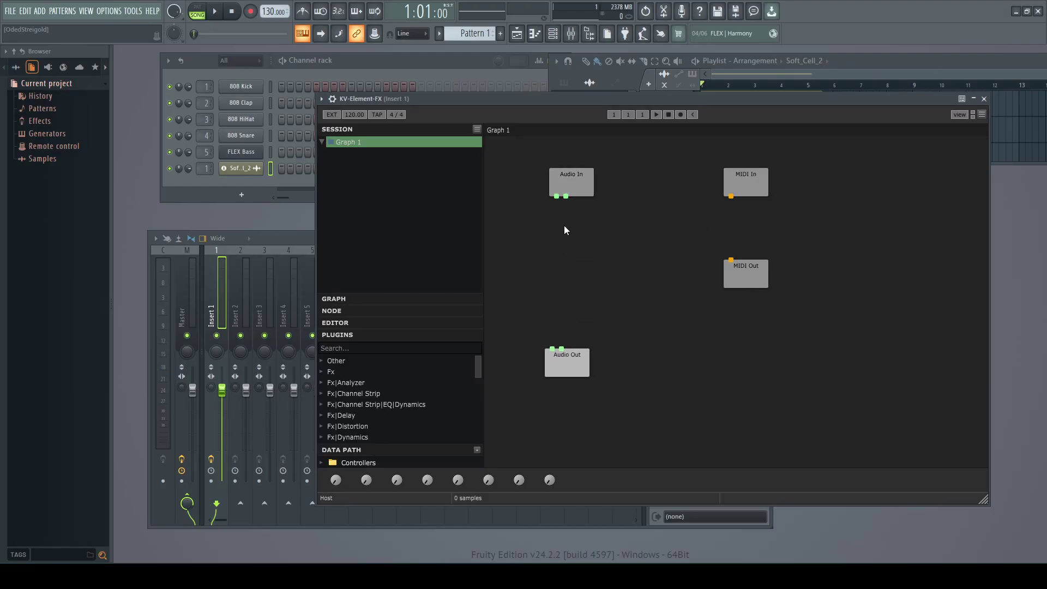
Add a Dodo MIDI node, wire both Audio In outputs into it, and push Audio Out lower.
right_click(566, 230)
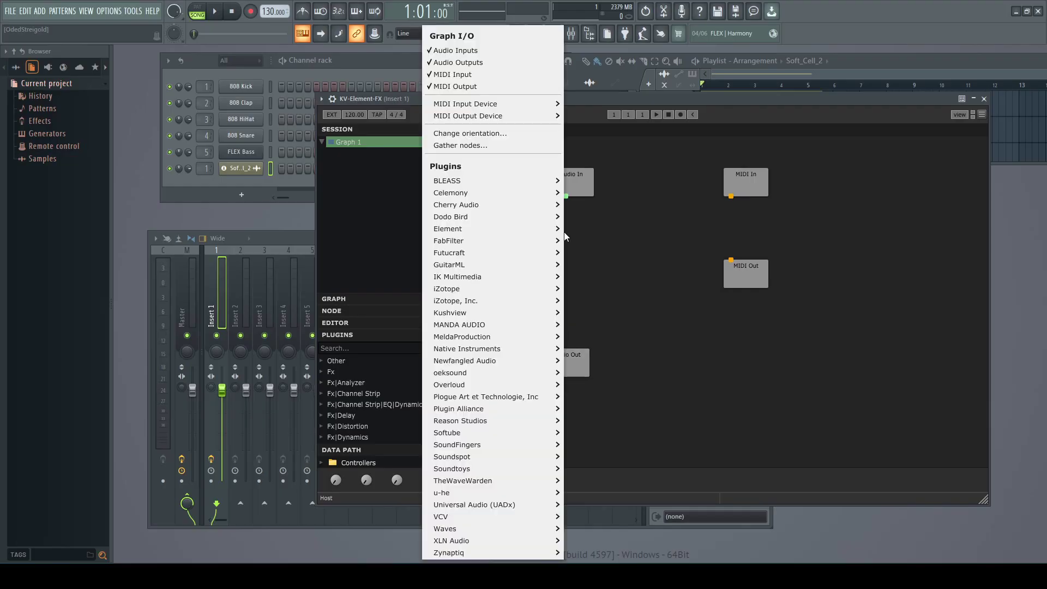
mouse_move(450, 216)
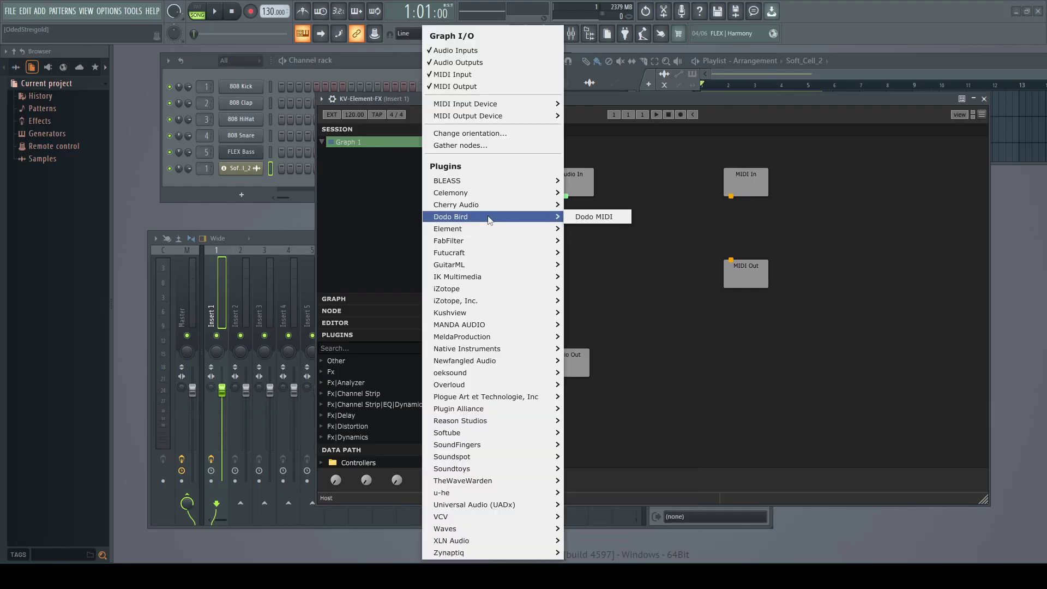
click(593, 216)
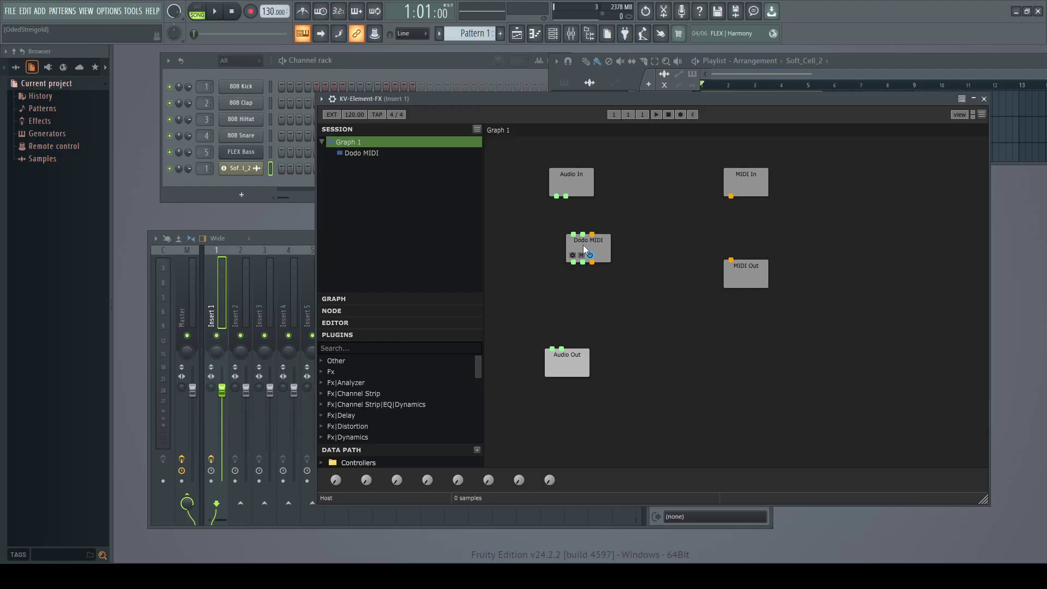
drag(564, 195, 573, 238)
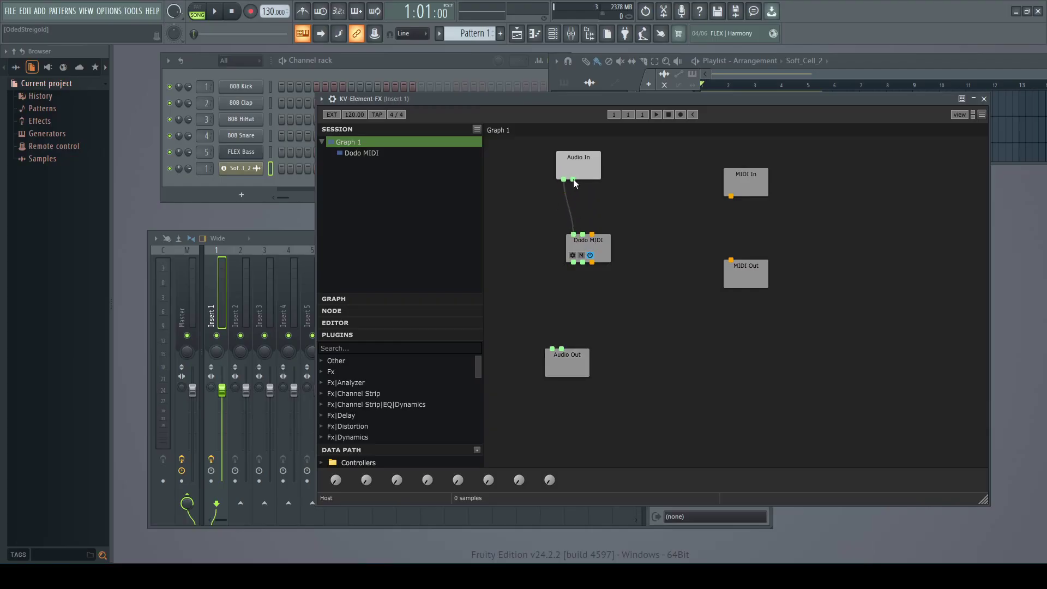
drag(572, 180, 576, 242)
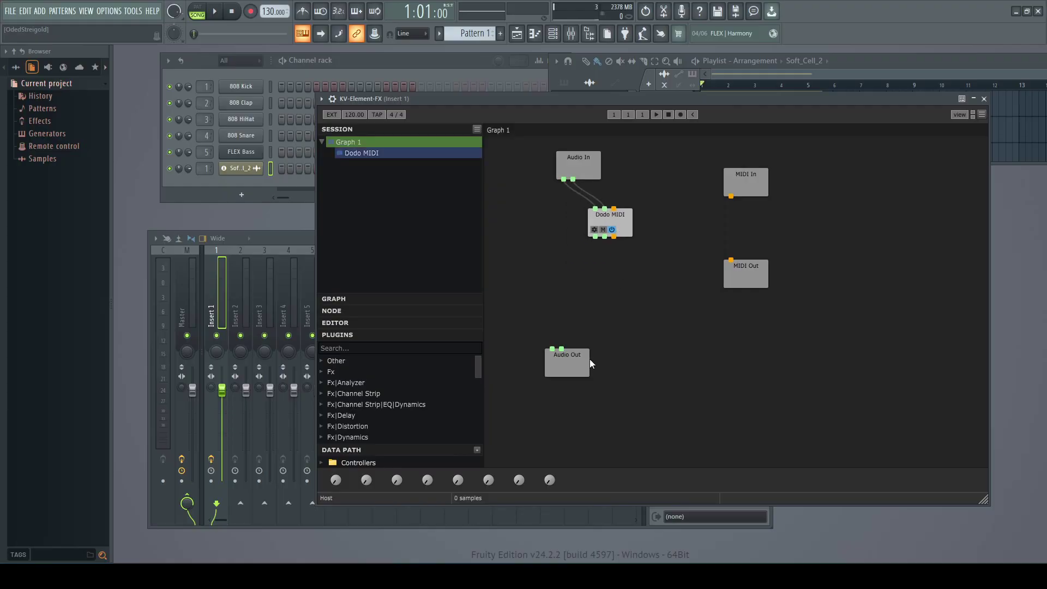
drag(566, 353, 570, 394)
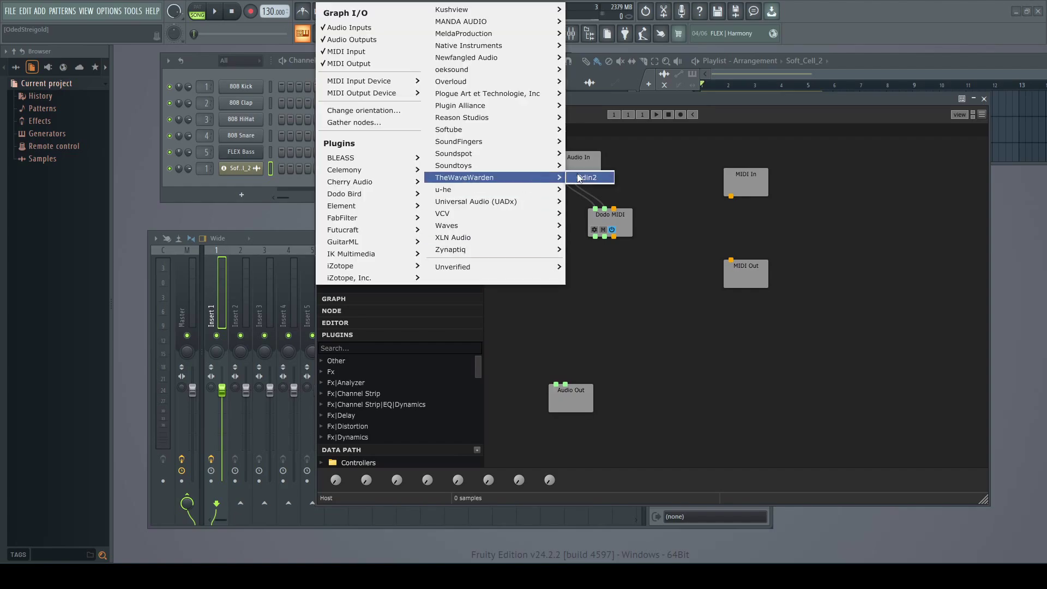
Add TheWaveWarden Odin2 and route Dodo MIDI's MIDI output into its MIDI input.
click(586, 176)
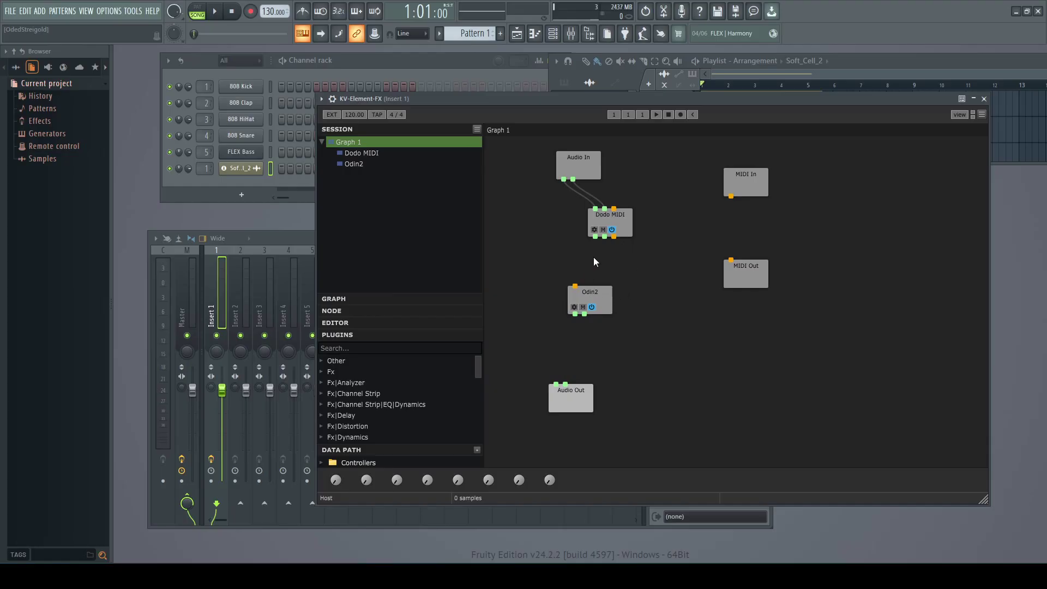
drag(615, 237, 575, 285)
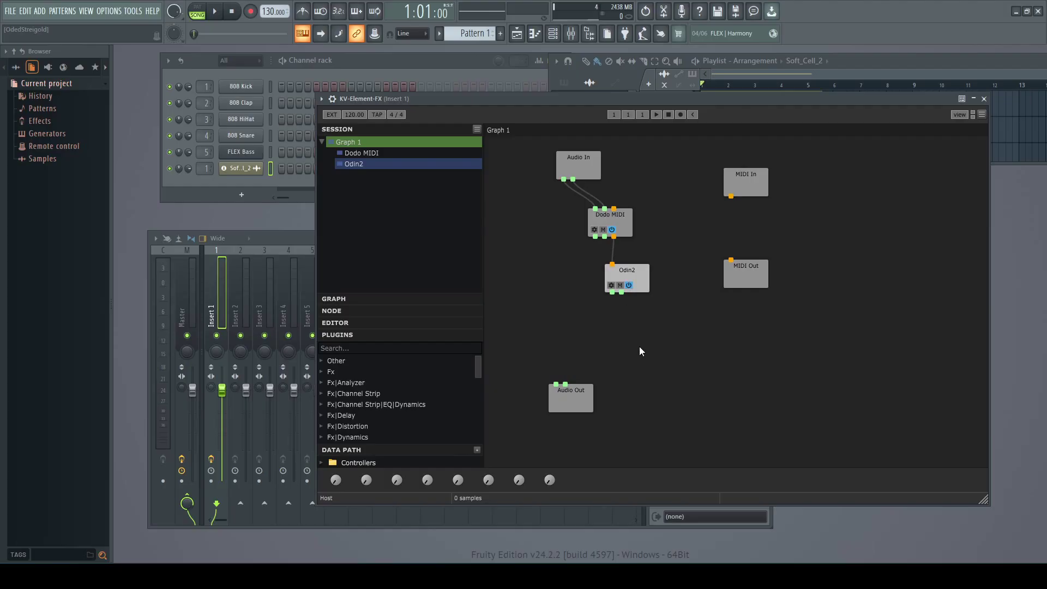
mouse_move(640, 356)
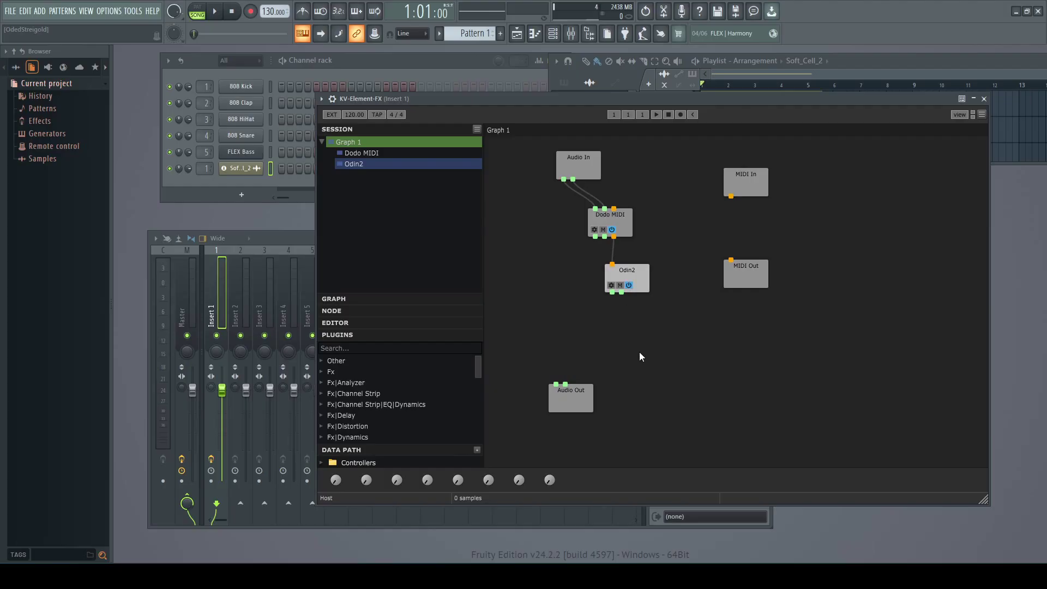
Add a second Dodo MIDI taking Odin2's audio outputs and feeding Audio Out.
right_click(640, 356)
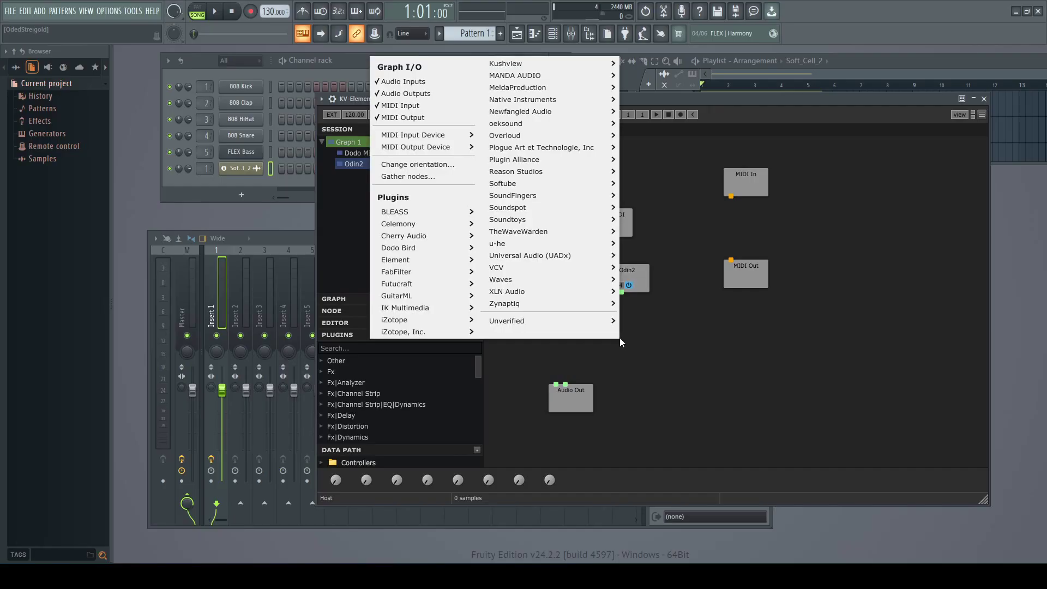
mouse_move(415, 247)
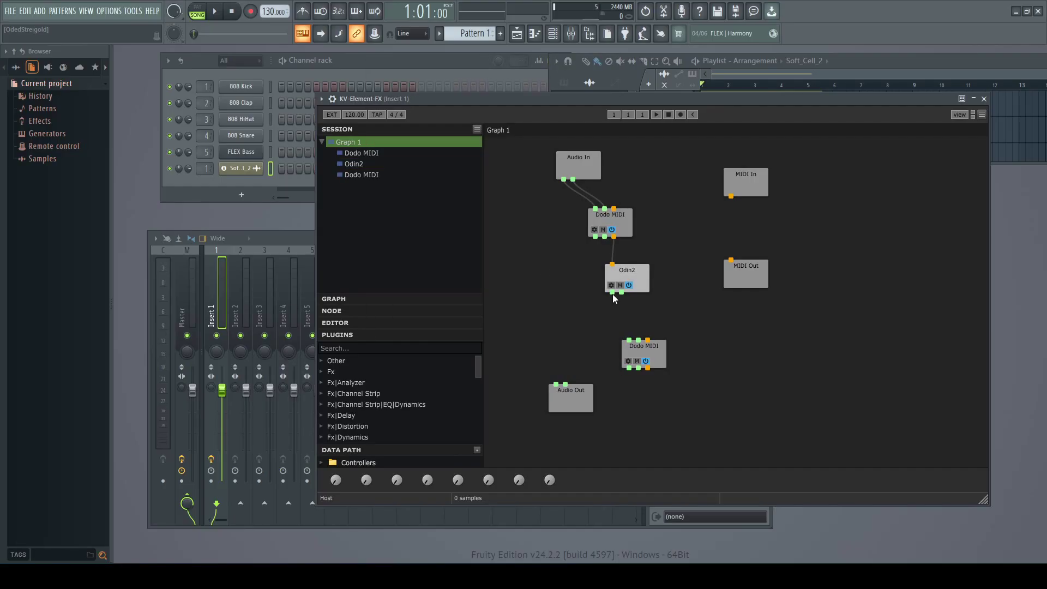
drag(612, 297, 629, 340)
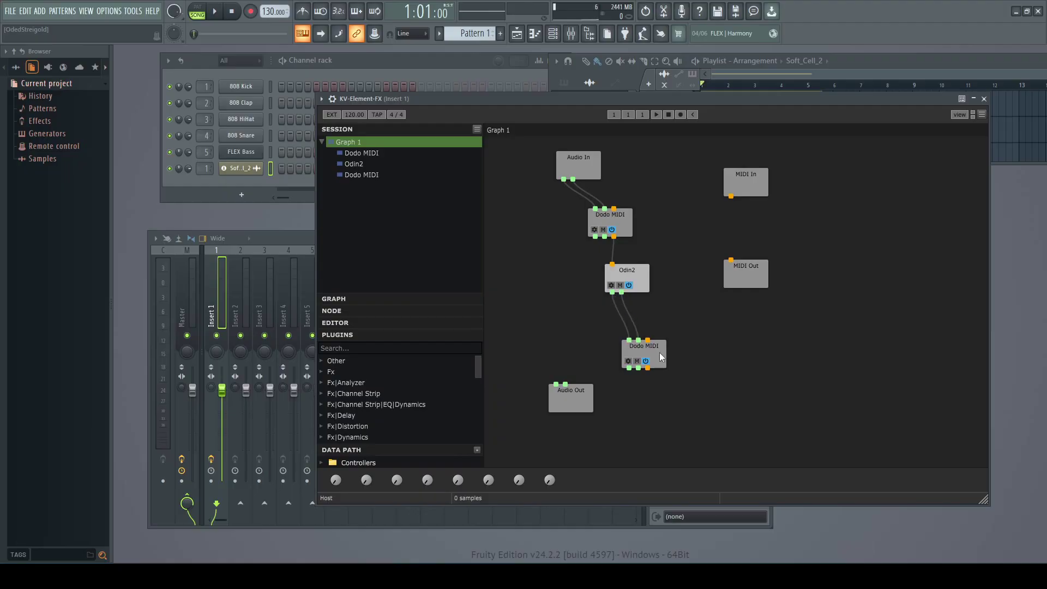
drag(647, 361, 557, 384)
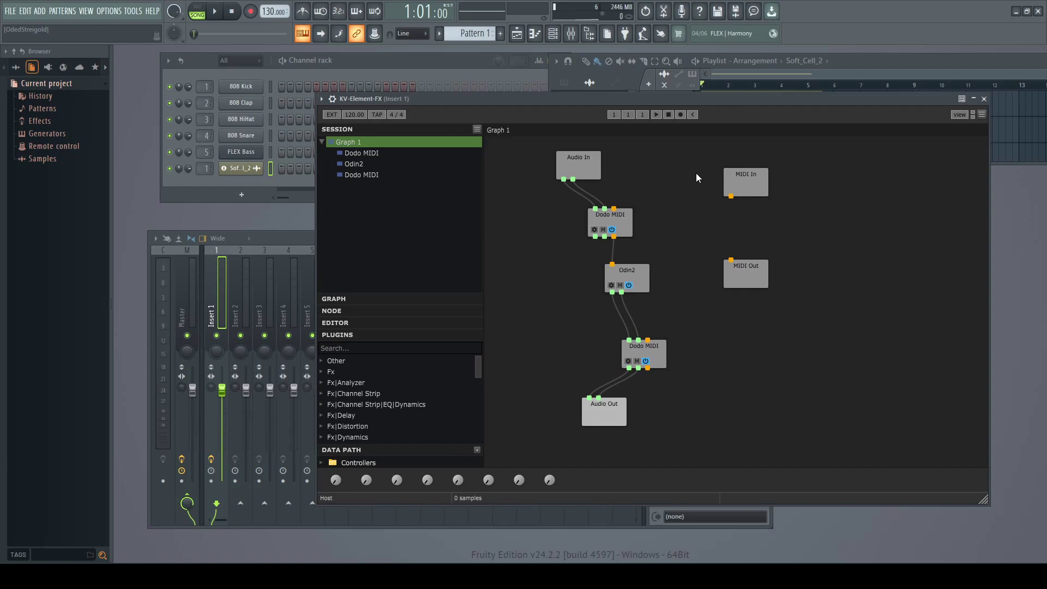
mouse_move(662, 352)
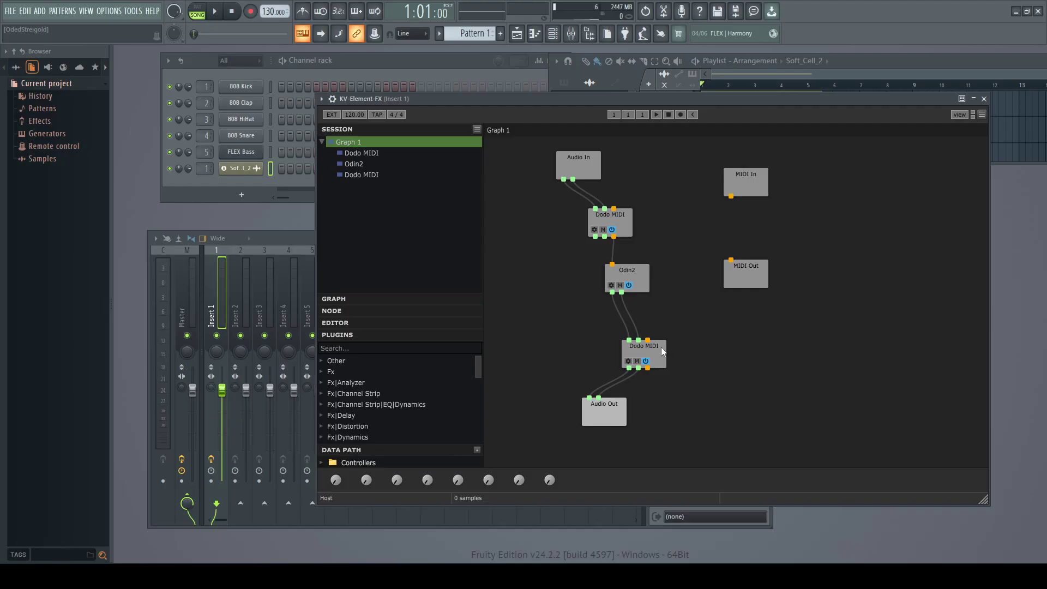
click(643, 354)
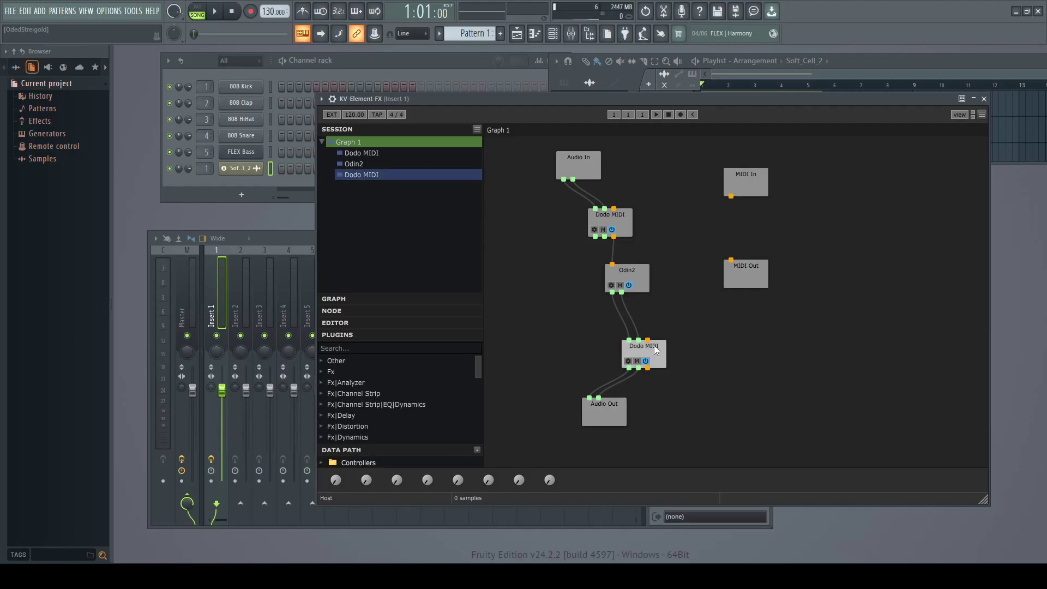
Turn Master off on the second Dodo MIDI, leaving Port 1.
double_click(643, 354)
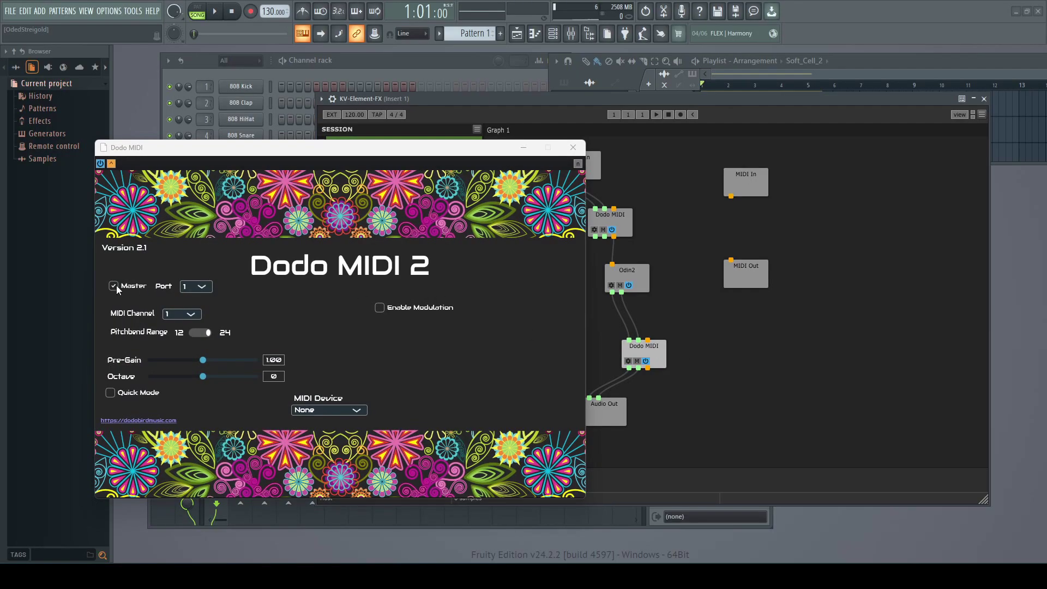
click(113, 286)
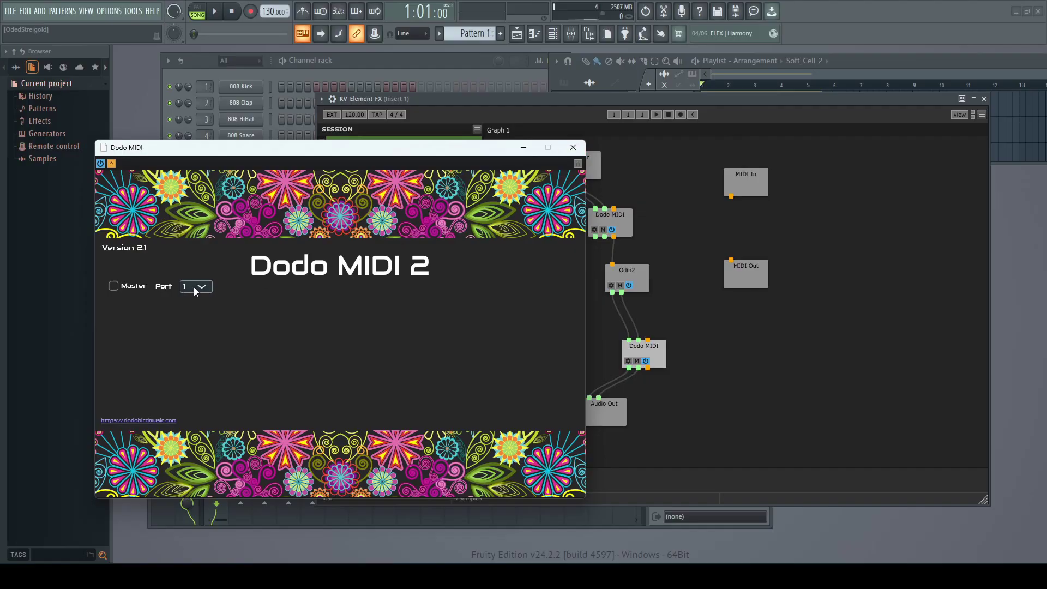
click(572, 147)
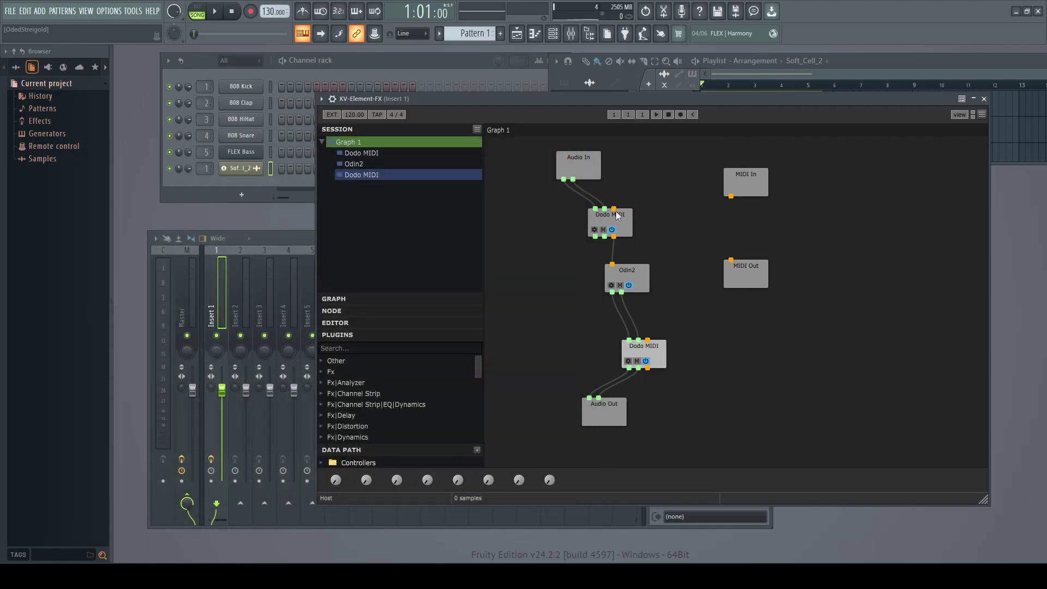
Set the first Dodo MIDI as Master on Port 1.
double_click(607, 220)
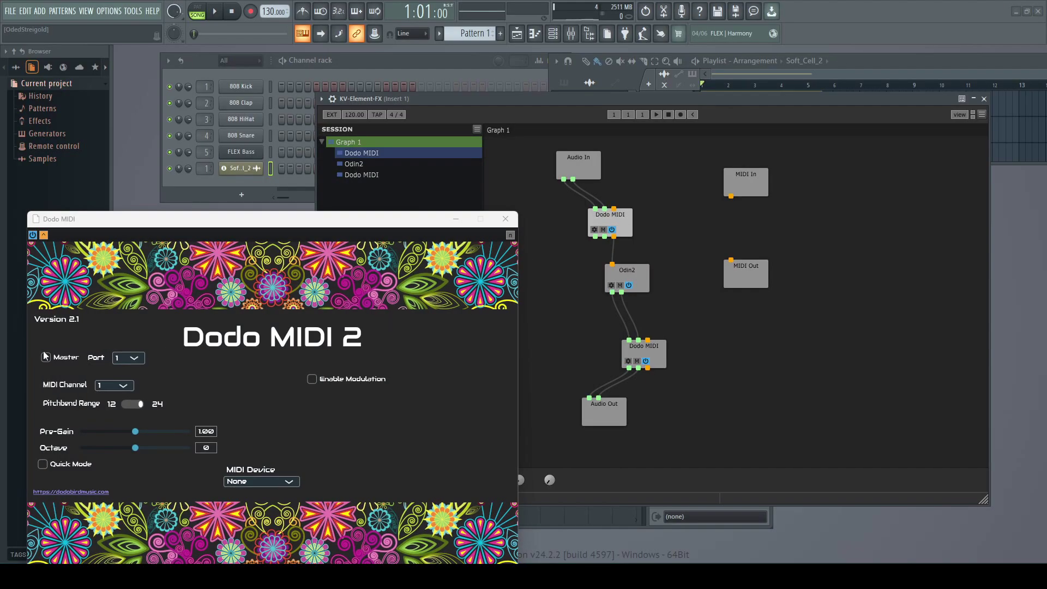
click(45, 358)
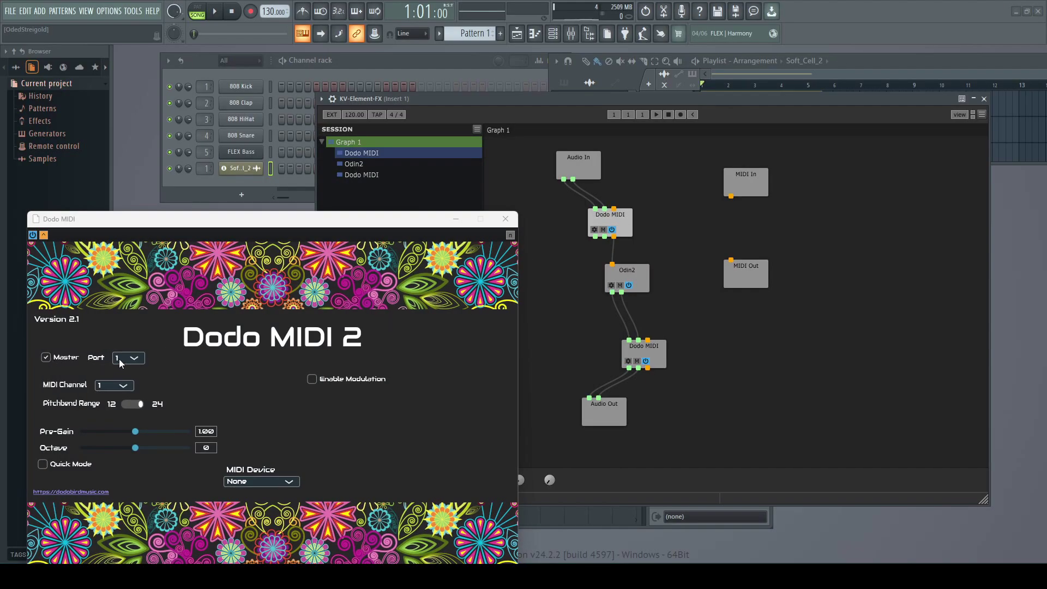
mouse_move(239, 362)
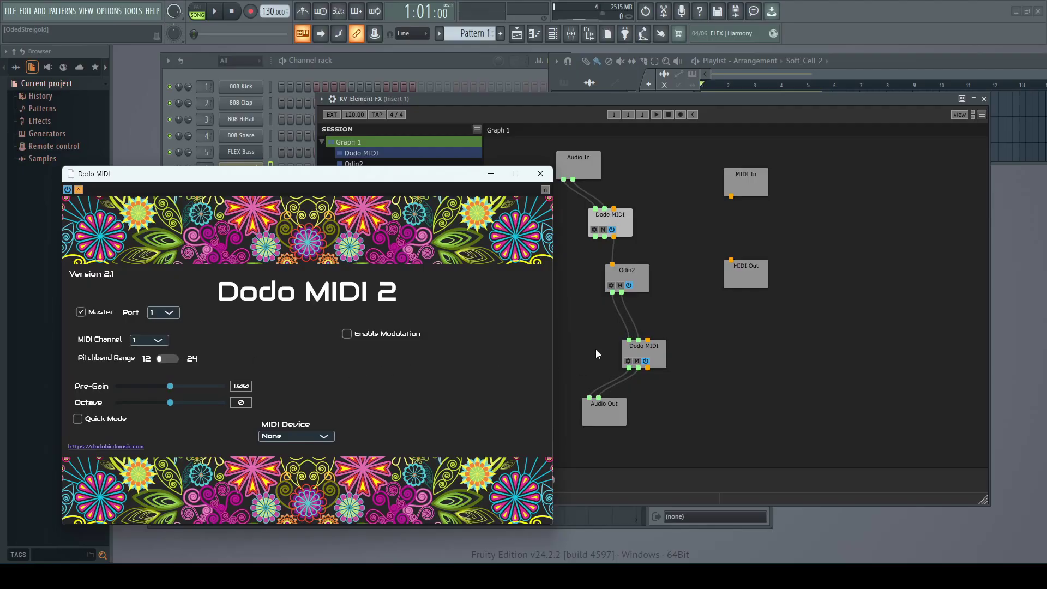
click(539, 173)
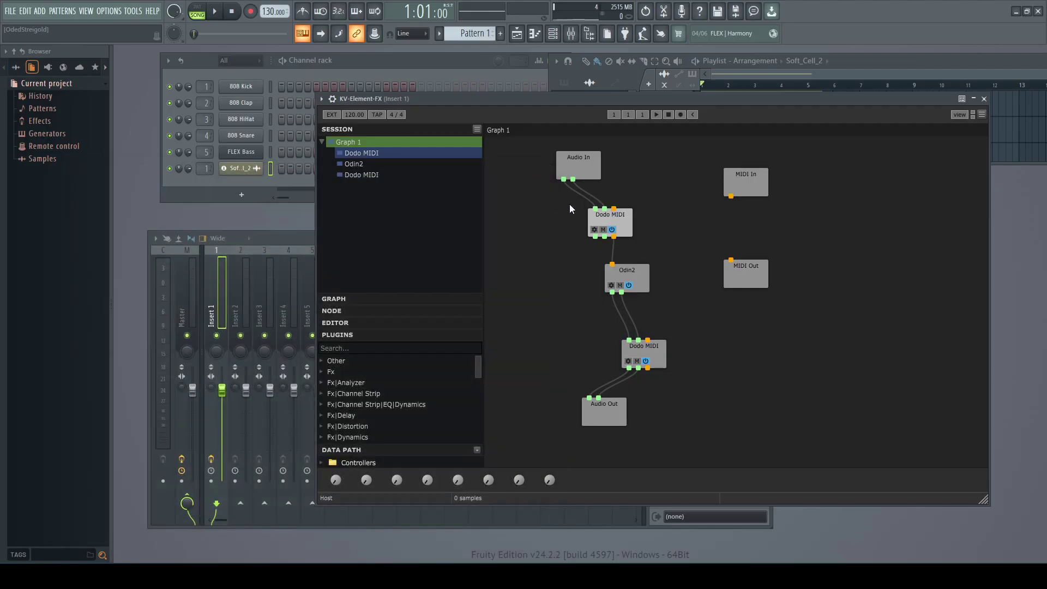
mouse_move(628, 276)
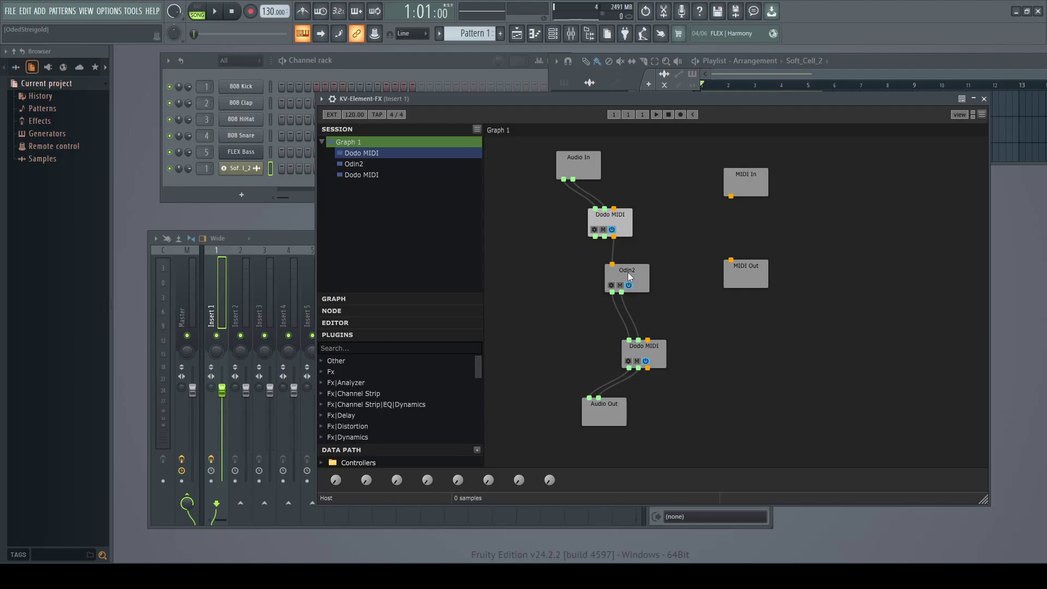
Bring up Odin2's editor and briefly play the project in song mode through the chain.
double_click(625, 277)
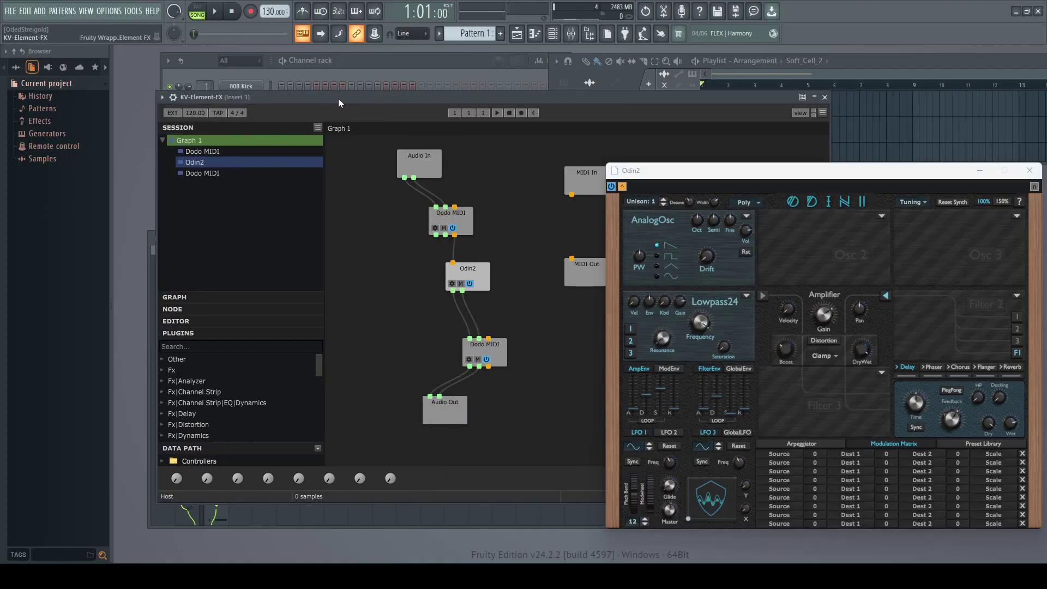
click(196, 11)
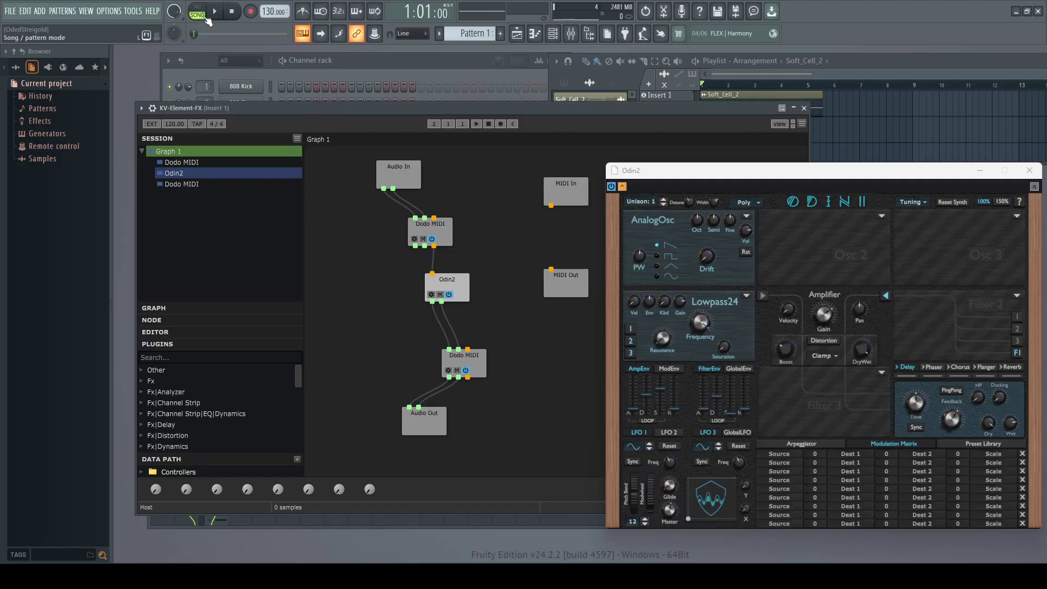
click(214, 12)
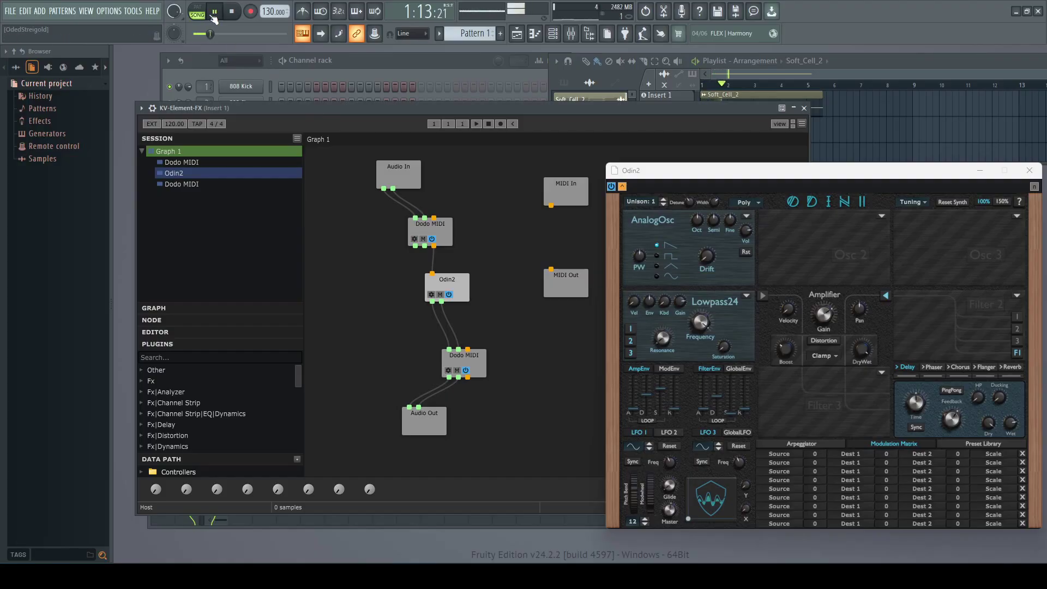
click(213, 12)
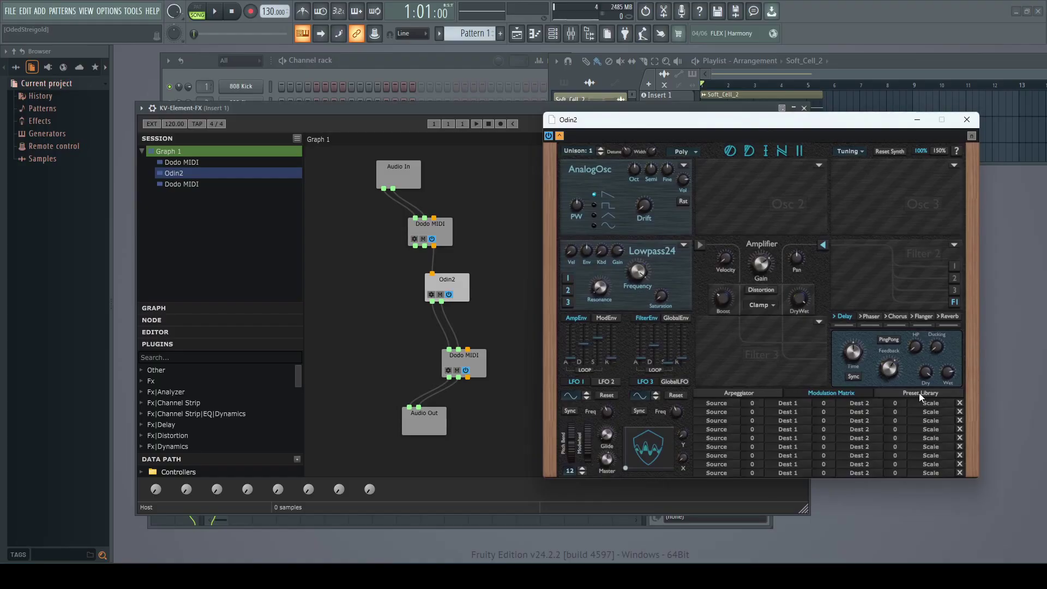
Load Filter LFO Lead from Odin2's Static Factory Presets > Leads and move the window aside.
click(921, 392)
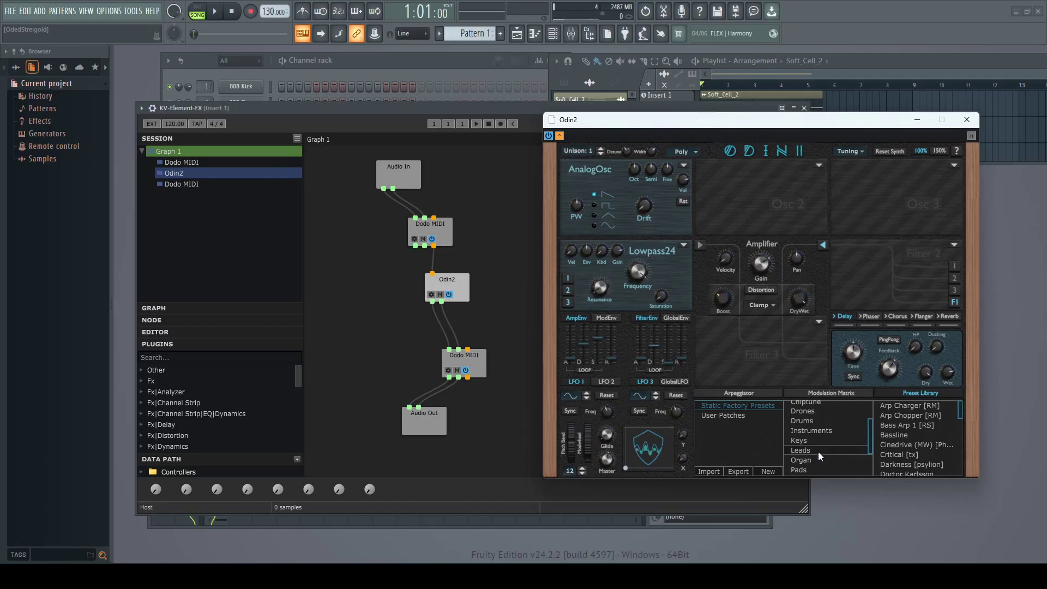
click(799, 449)
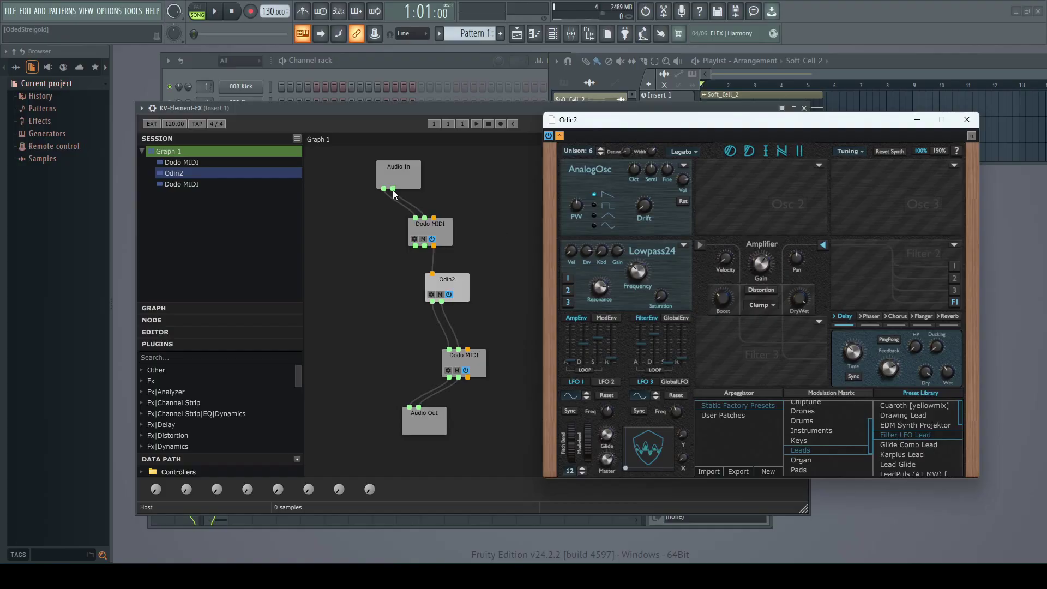
click(215, 11)
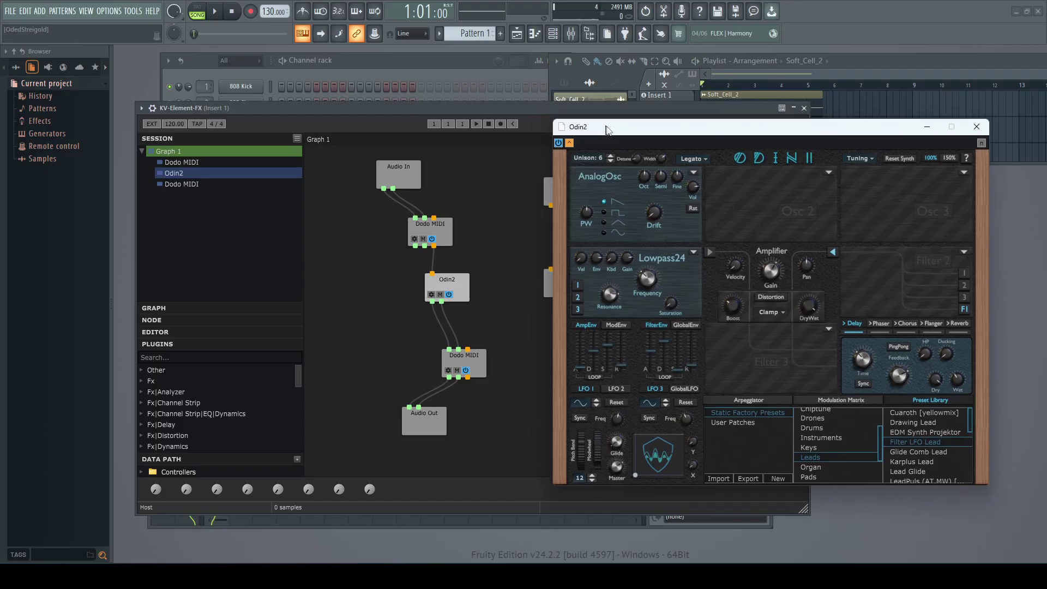
drag(591, 127, 657, 167)
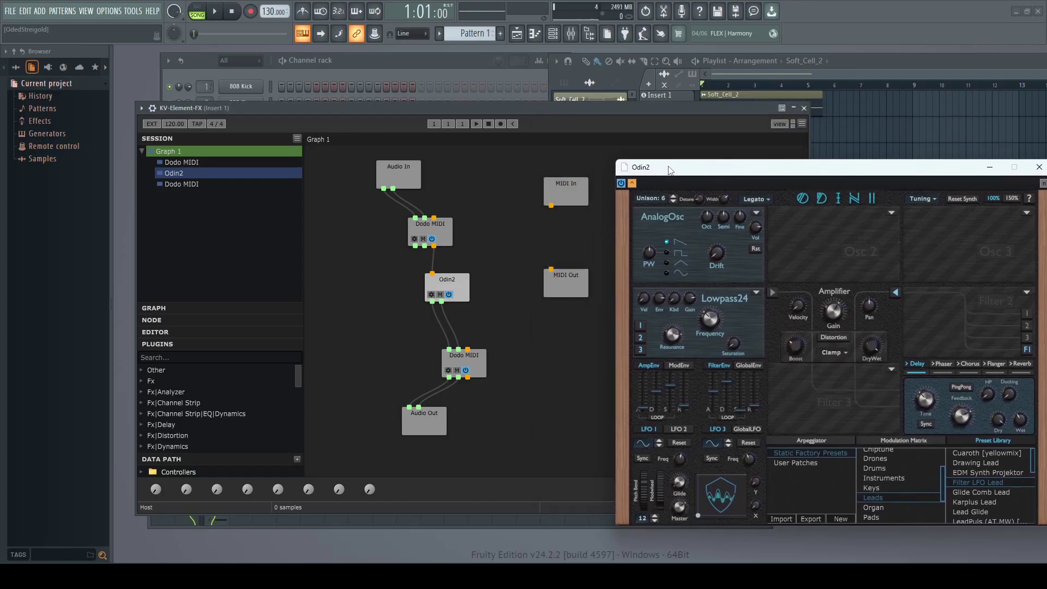